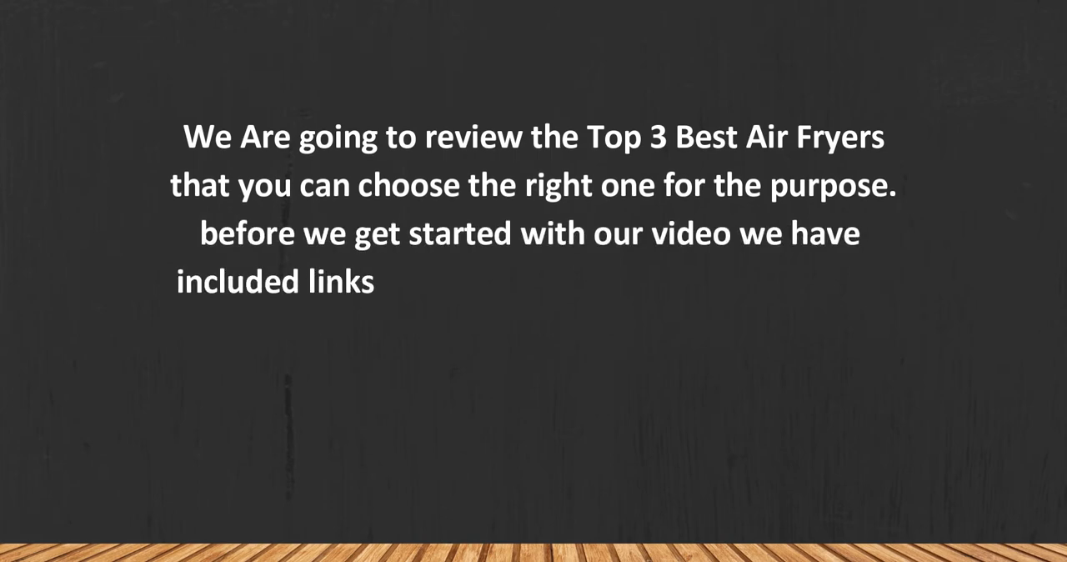
text(in the description for each product)
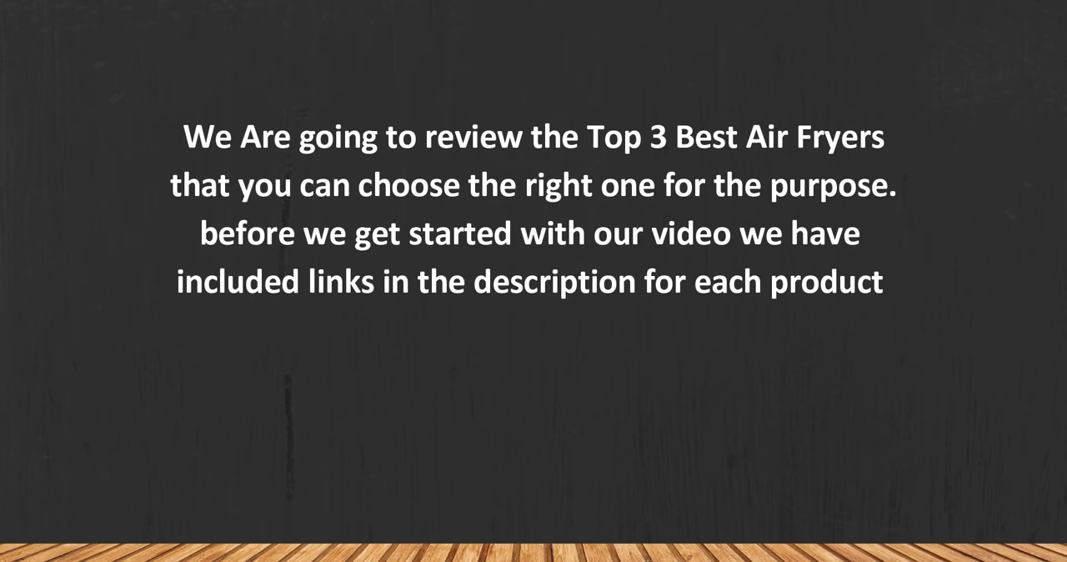
text(mentioned, so make sure you check ou)
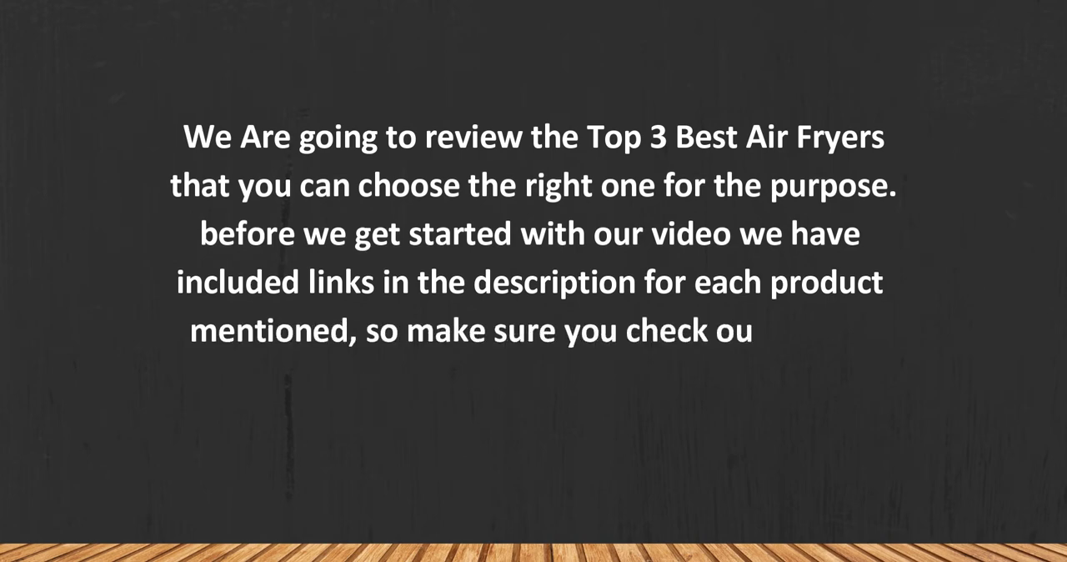
text(t, to see which is in your budget ra)
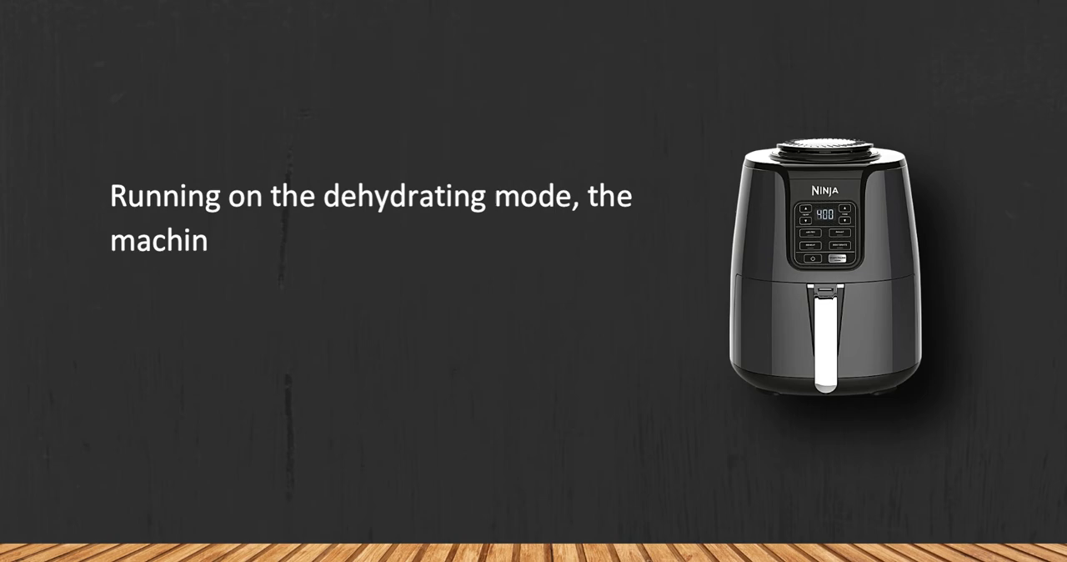
text(e can gently remove moisture from)
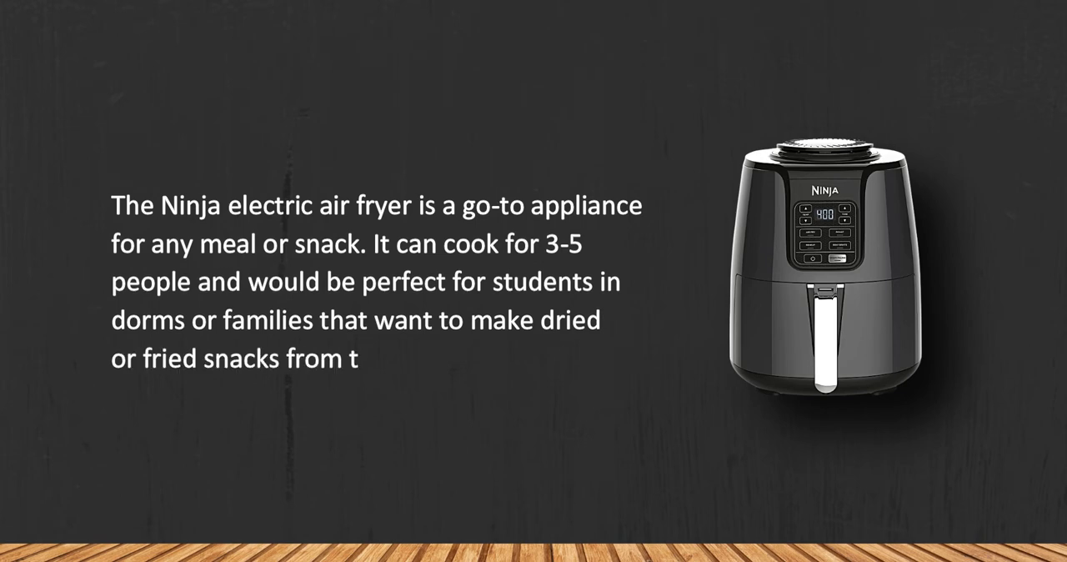
text(ime to time.)
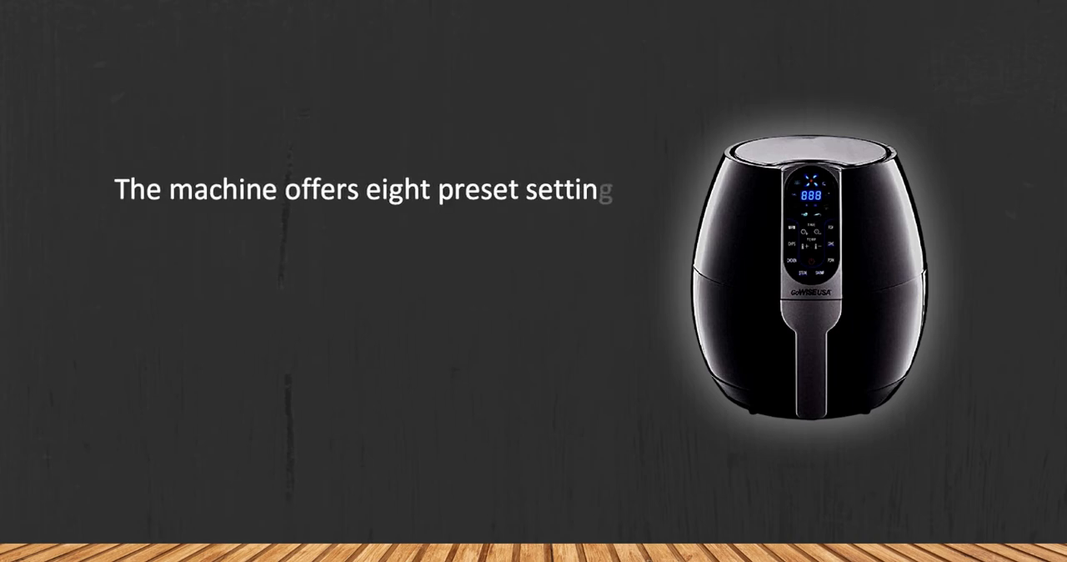
text(gs in total including warm, fri)
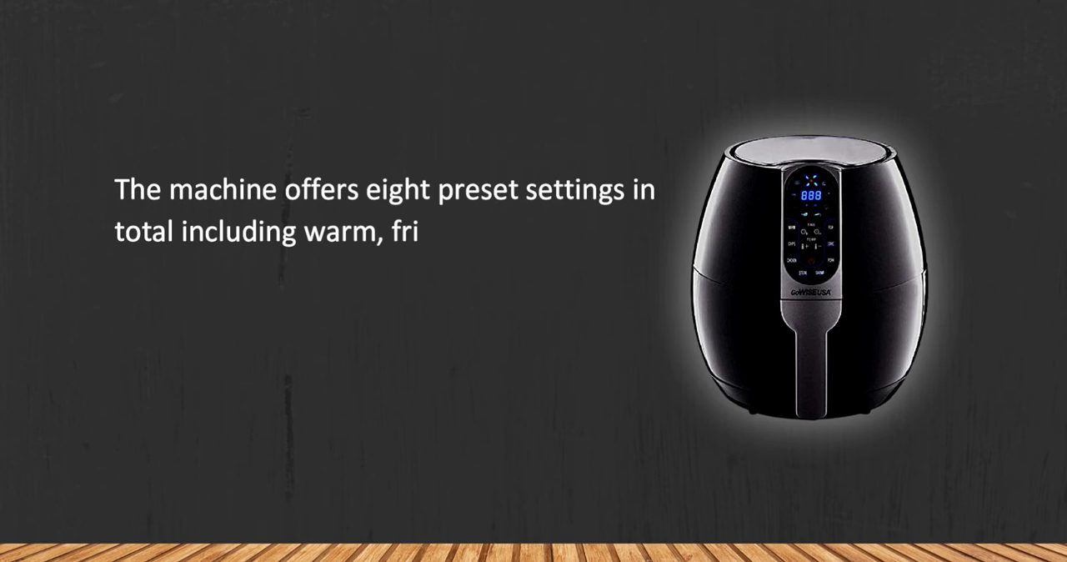
text(es/chips, chicken, steak, pork)
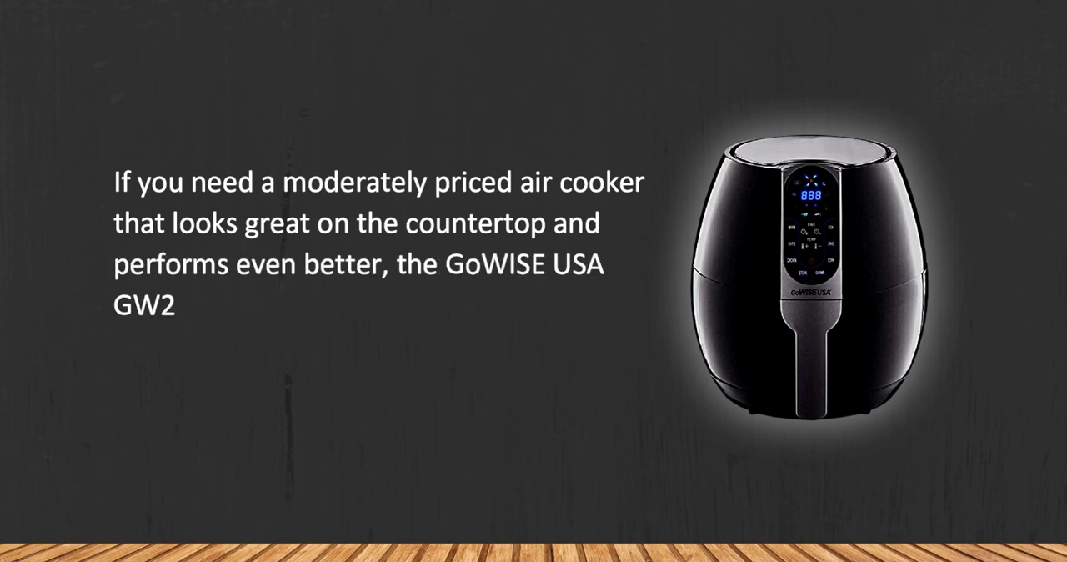
text(2638 may be a solid fit. With)
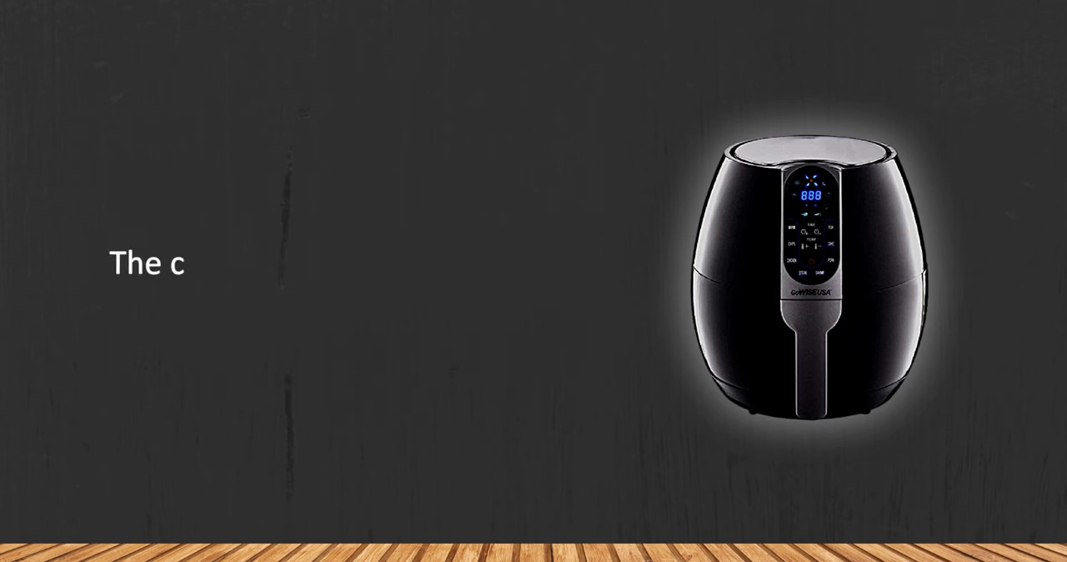
text(oating on the pan wears off after a)
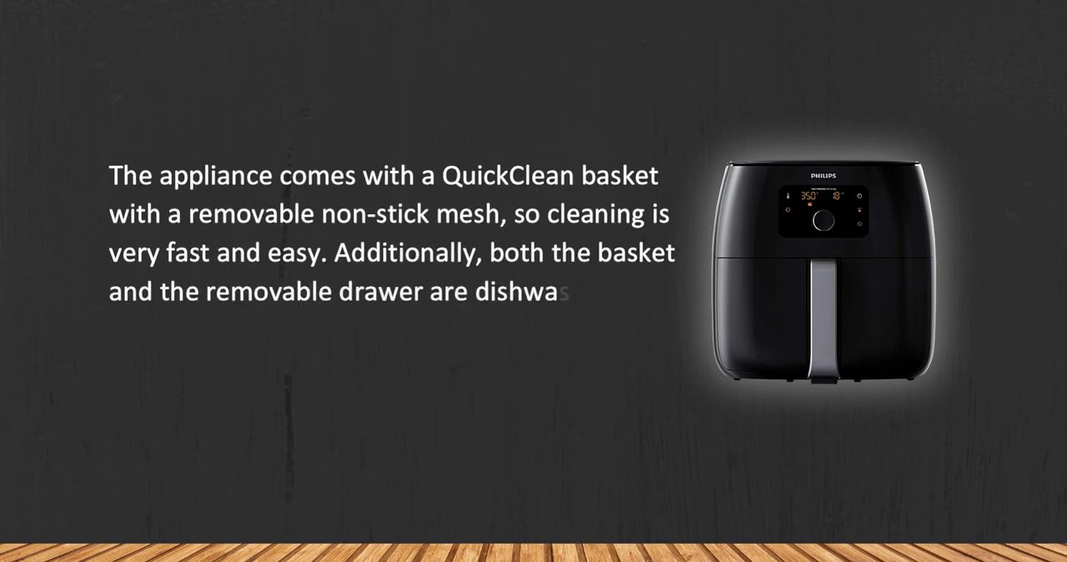
text(her safe. Though they can be quickl)
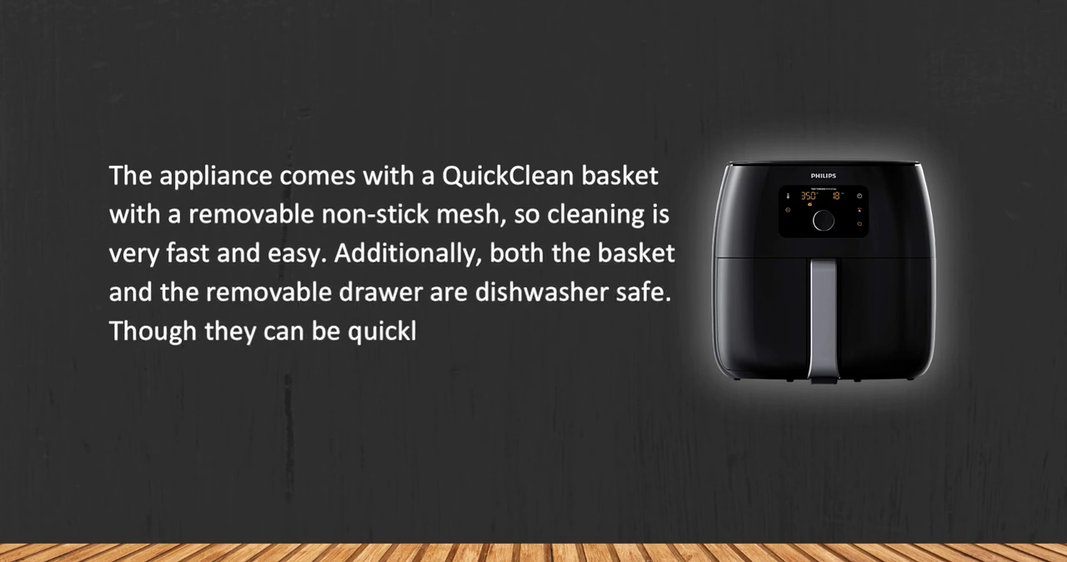
text(y washed by hands as well.)
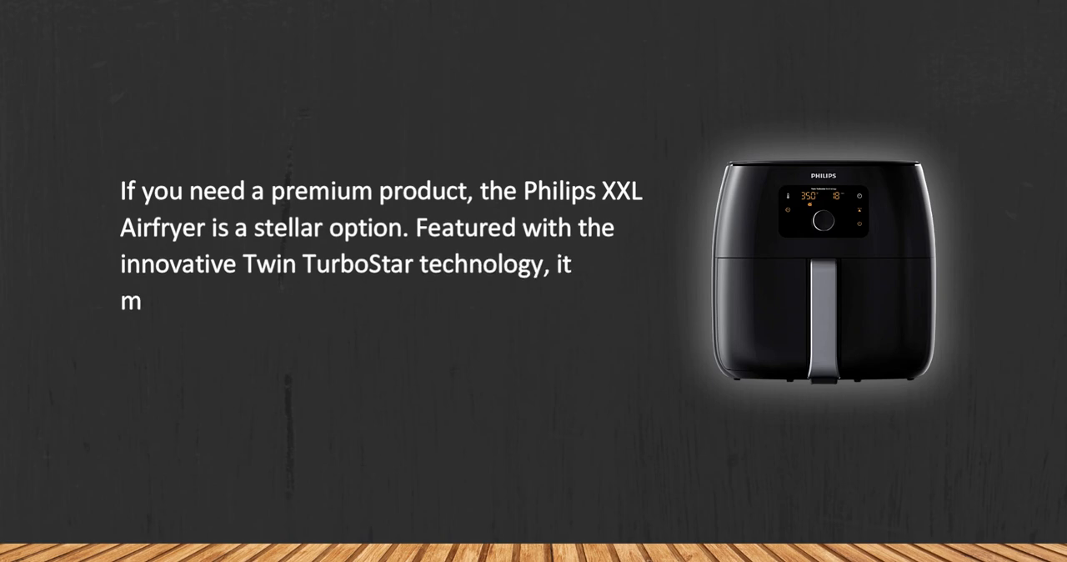
text(akes delicious fried food with up t)
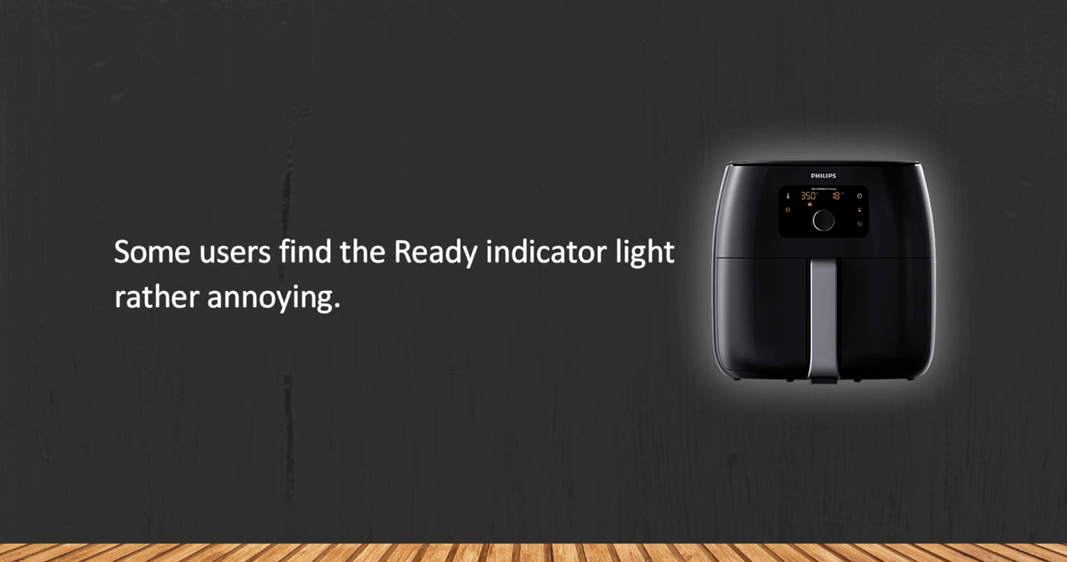
key(Right)
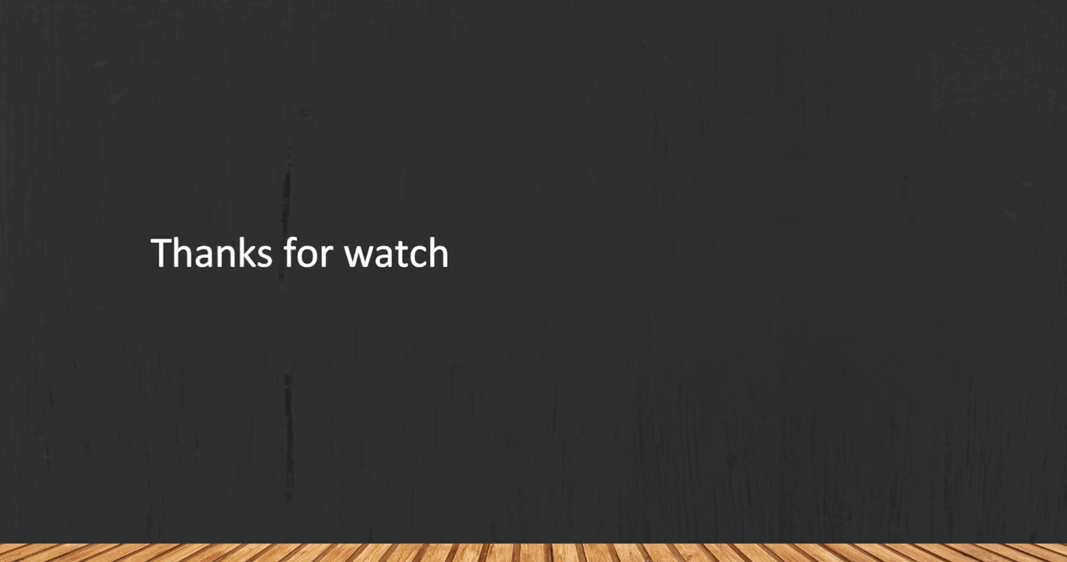
text(ing, for more details follow the links)
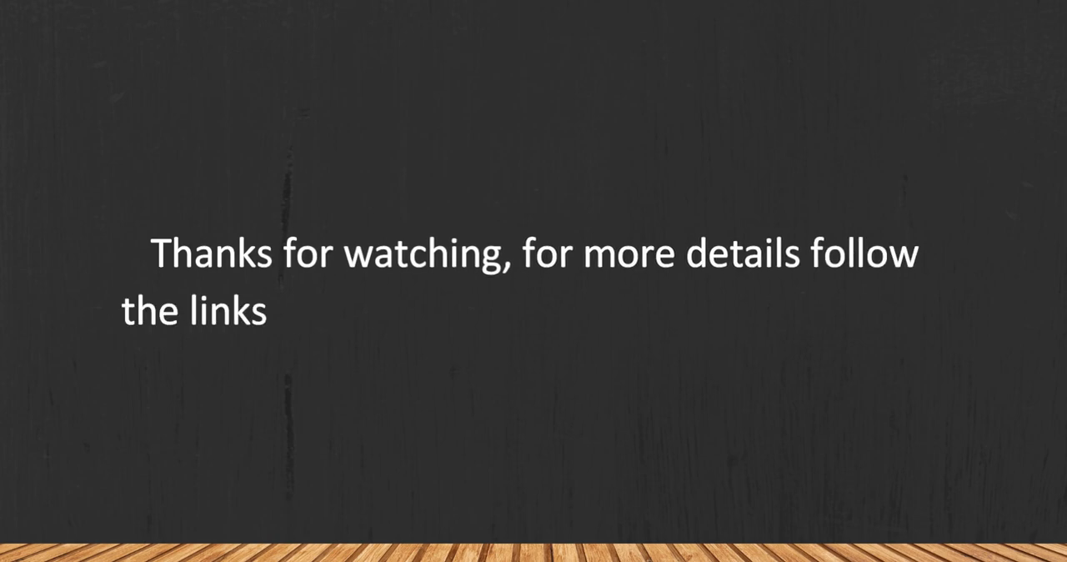
text(given below in the description section)
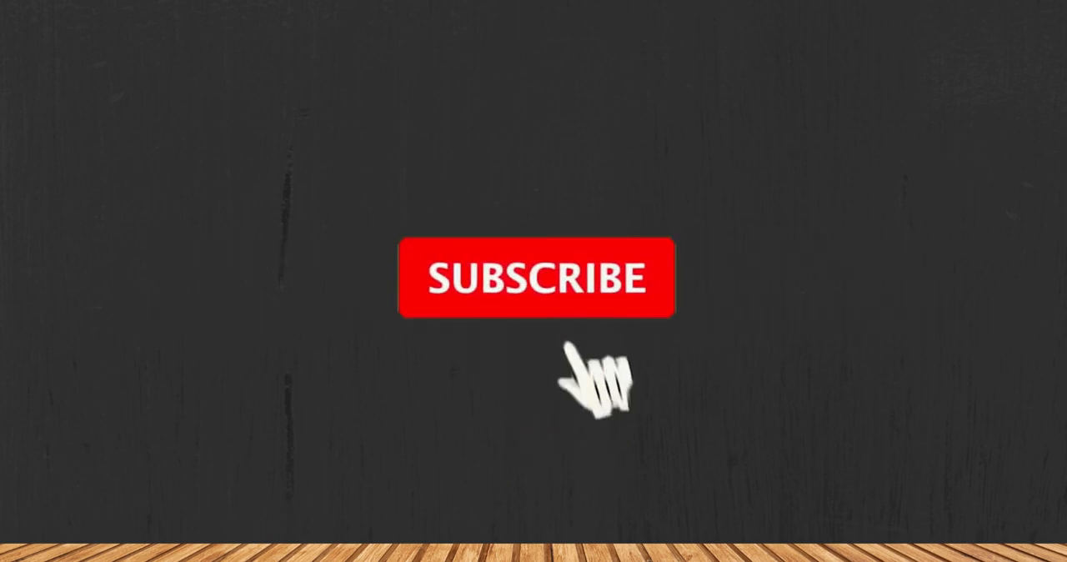
click(537, 276)
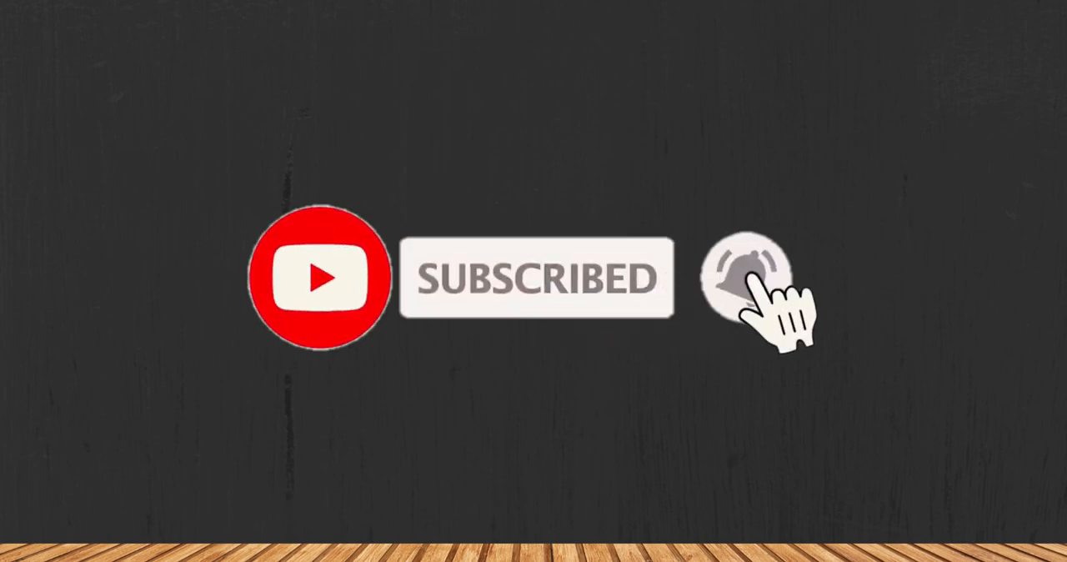